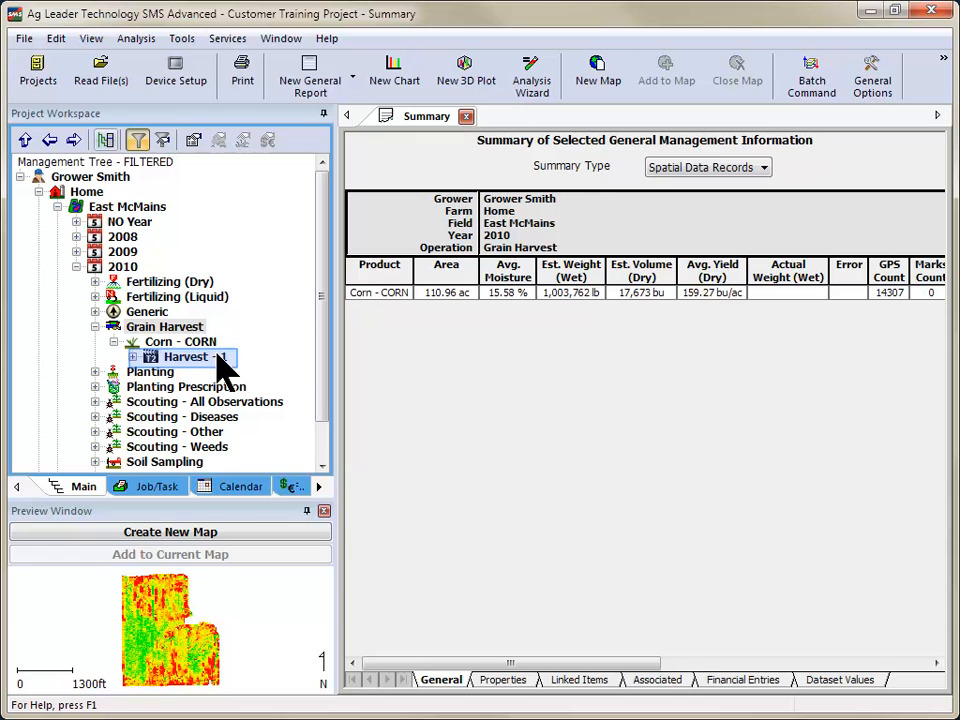
# Step: Bring up the context menu for the Harvest - 1 operation under Corn - CORN
pyautogui.rightClick(183, 357)
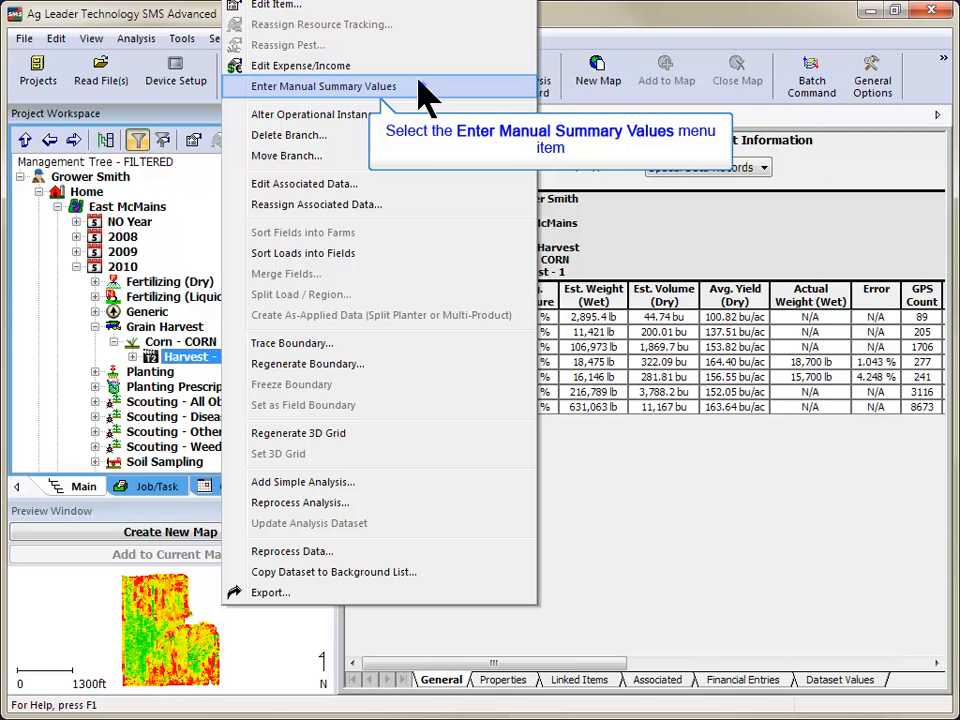
# Step: Start Enter Manual Summary Values for Harvest 1 with 121.31 ac pro-rated on monitor data
pyautogui.click(323, 86)
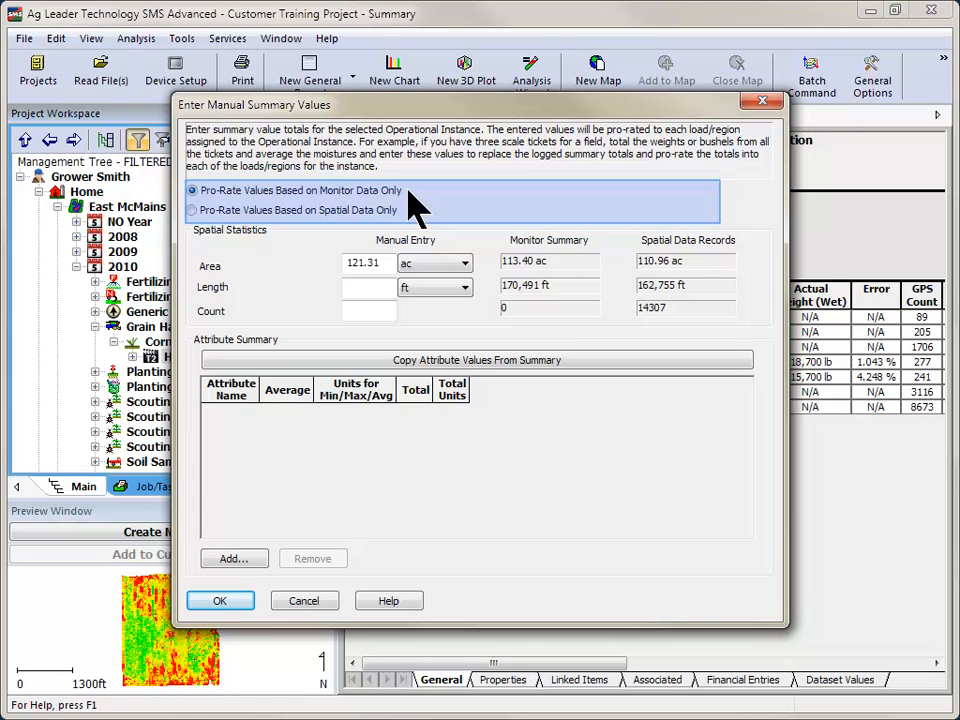
# Step: Switch pro-rating of the 121.31 ac manual area to Spatial Data Only
pyautogui.click(192, 210)
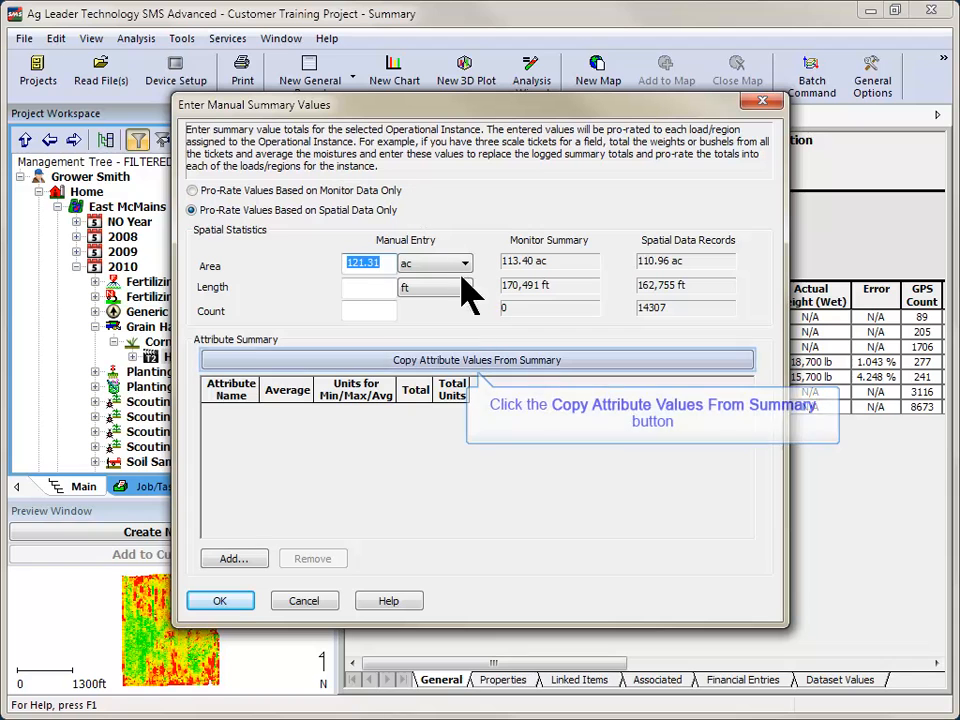
pyautogui.moveTo(512, 360)
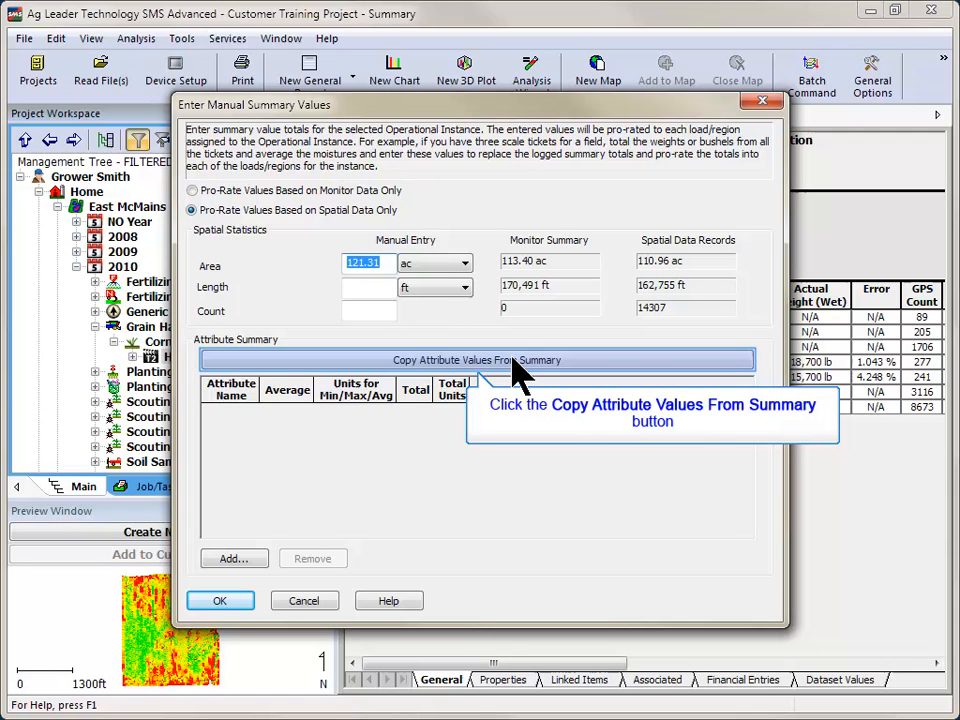
# Step: Copy attributes from the summary, record 115 ac area and 15.30% moisture, and apply
pyautogui.click(477, 360)
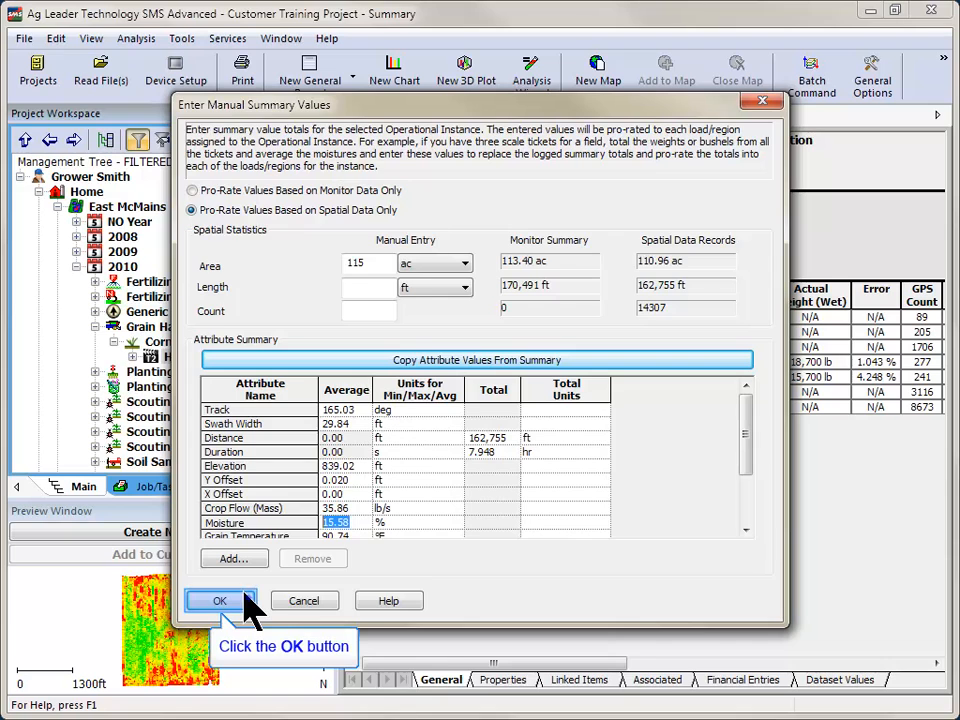
pyautogui.click(220, 600)
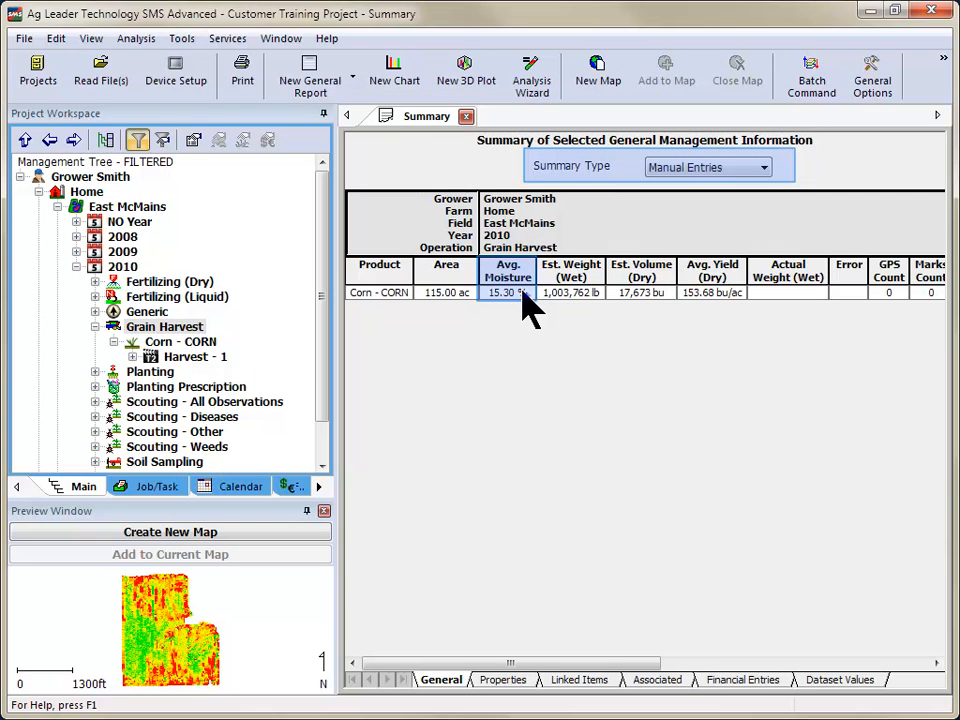